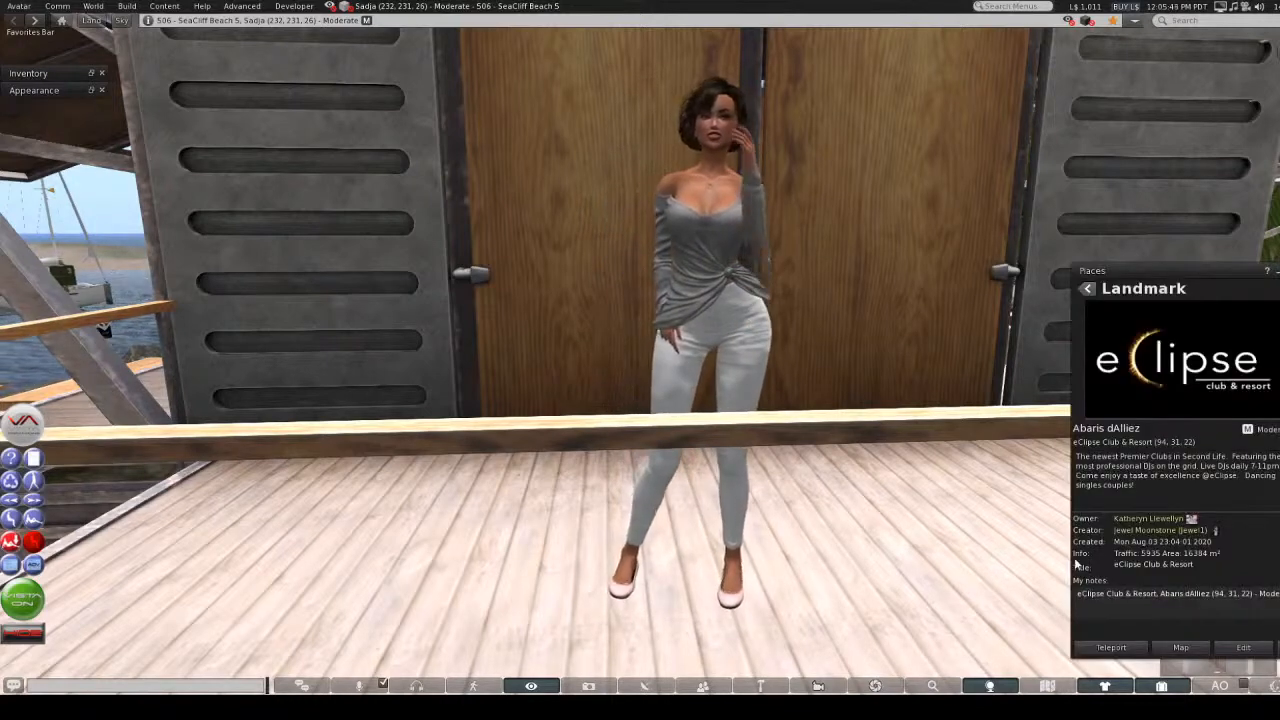
{"action": "mouse_move", "coordinate": [1128, 580]}
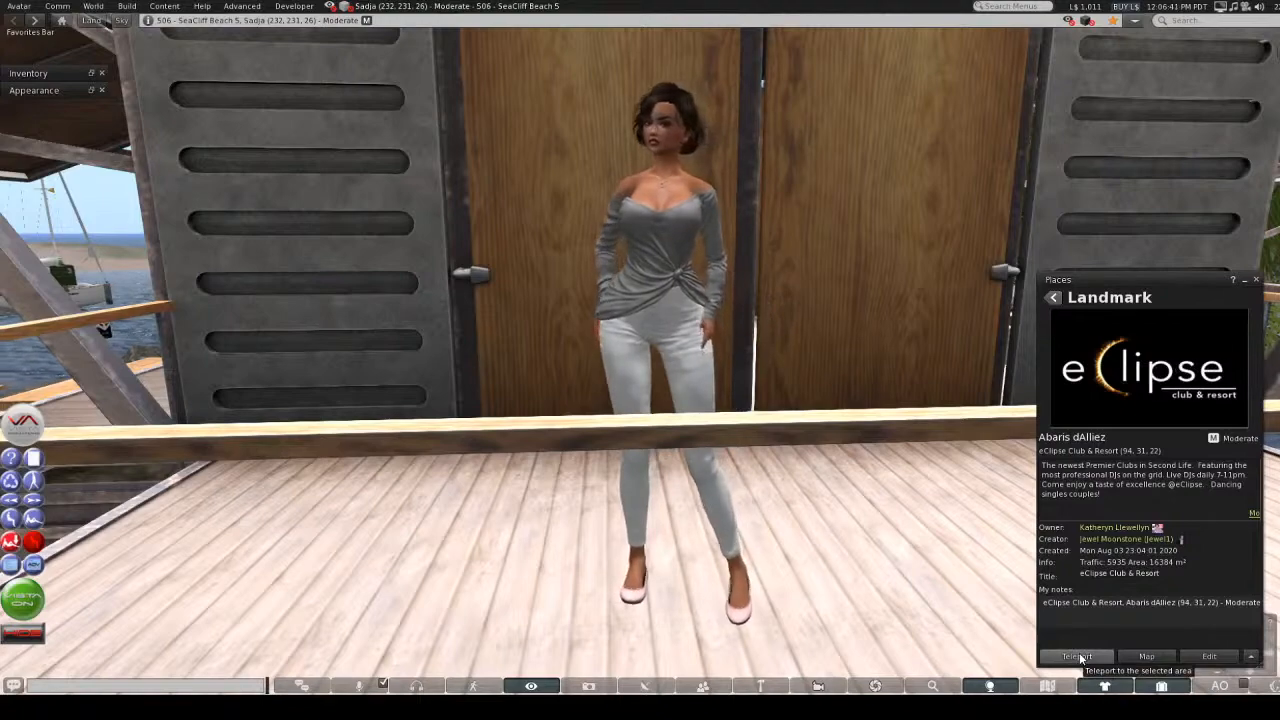
Teleport from SeaCliff Beach to the eClipse Club & Resort landmark.
{"action": "left_click", "coordinate": [1077, 656]}
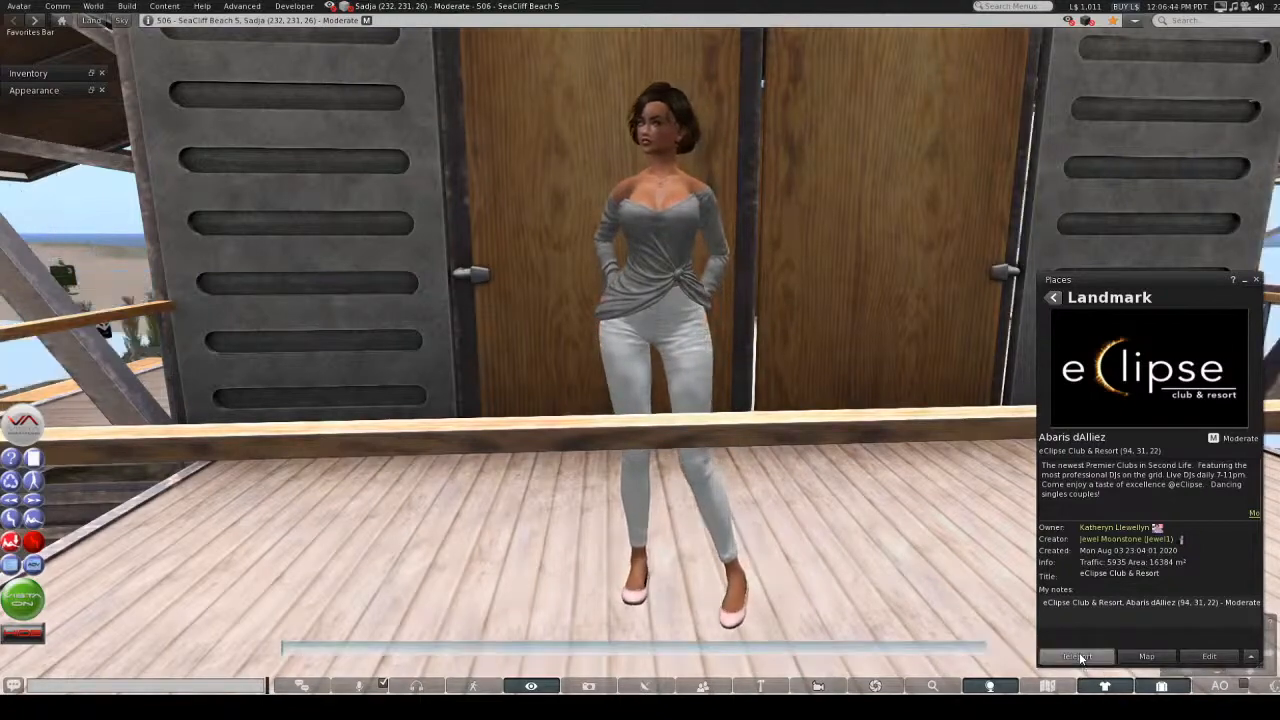
{"action": "left_click", "coordinate": [1076, 656]}
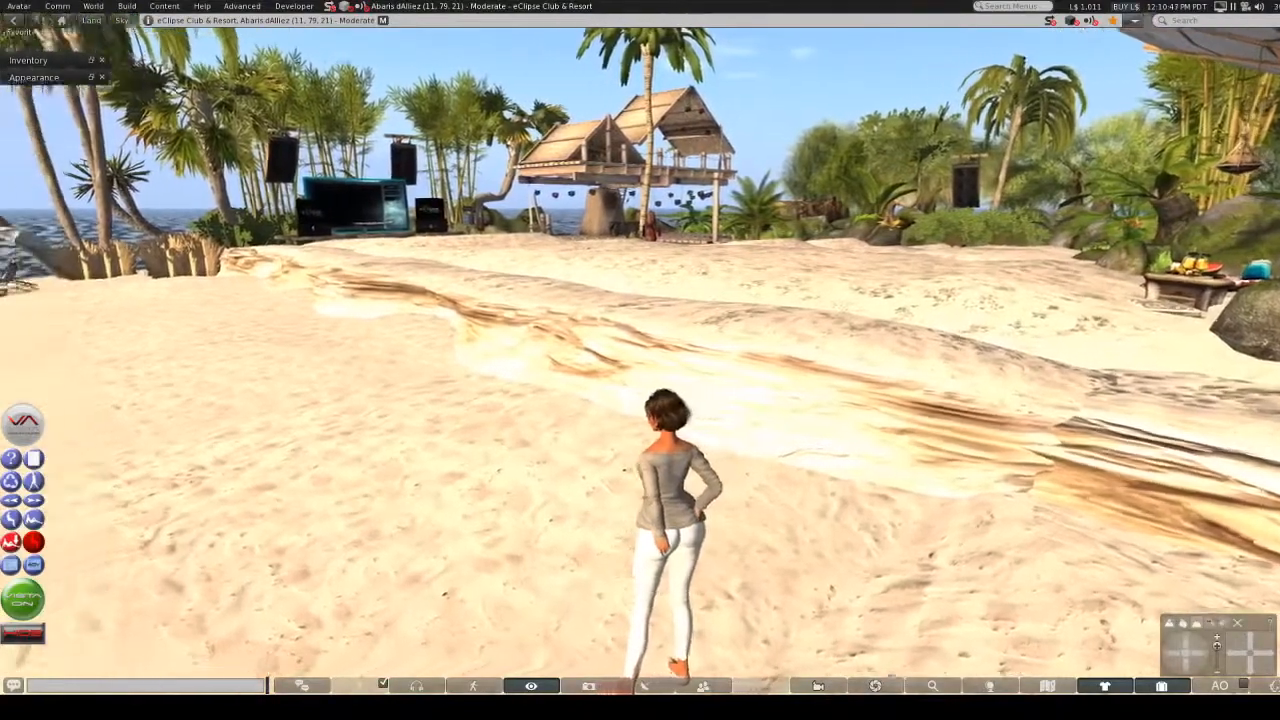
Walk forward across the sand past the thatched hut onto the willow-shaded grass.
{"action": "key", "text": "W"}
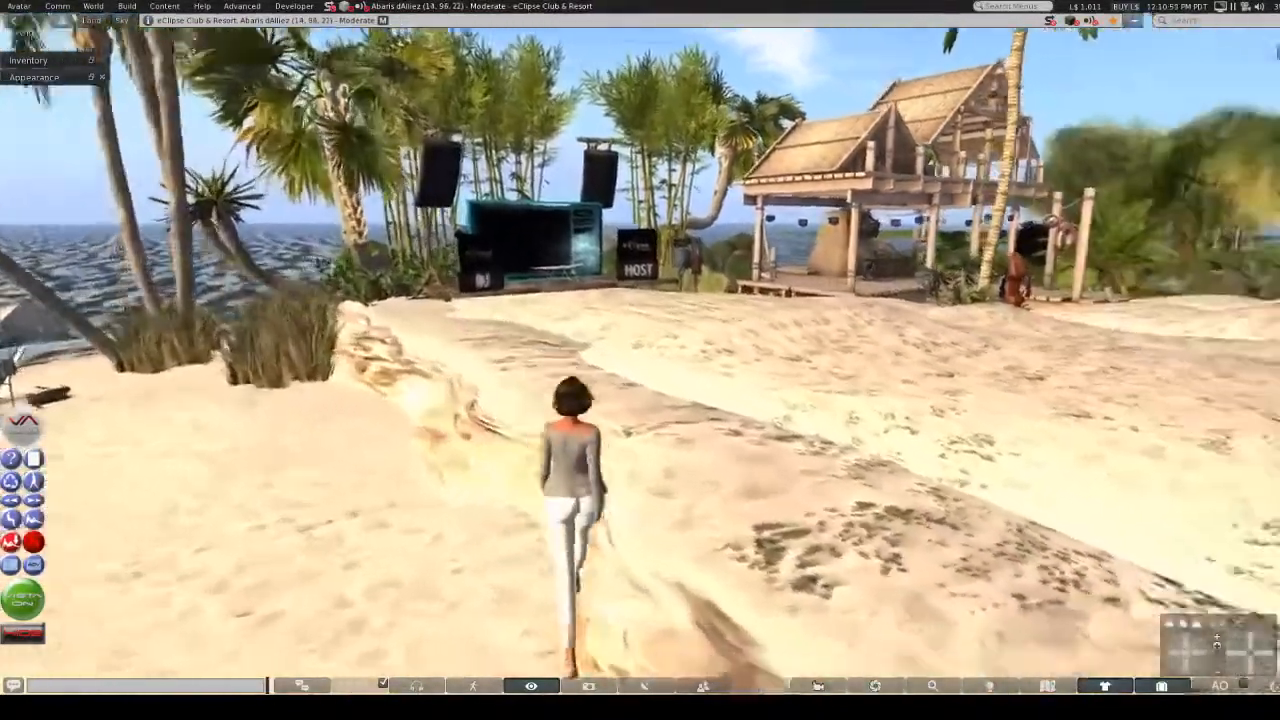
{"action": "key", "text": "W"}
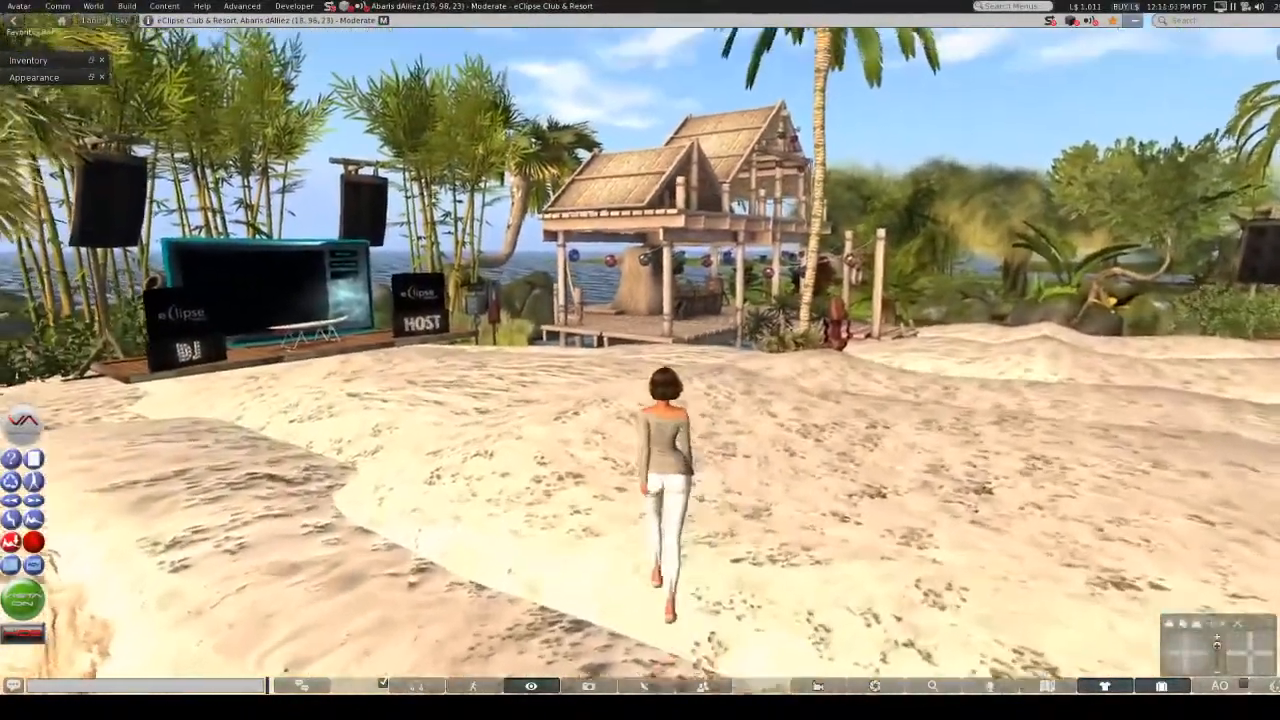
{"action": "key", "text": "W"}
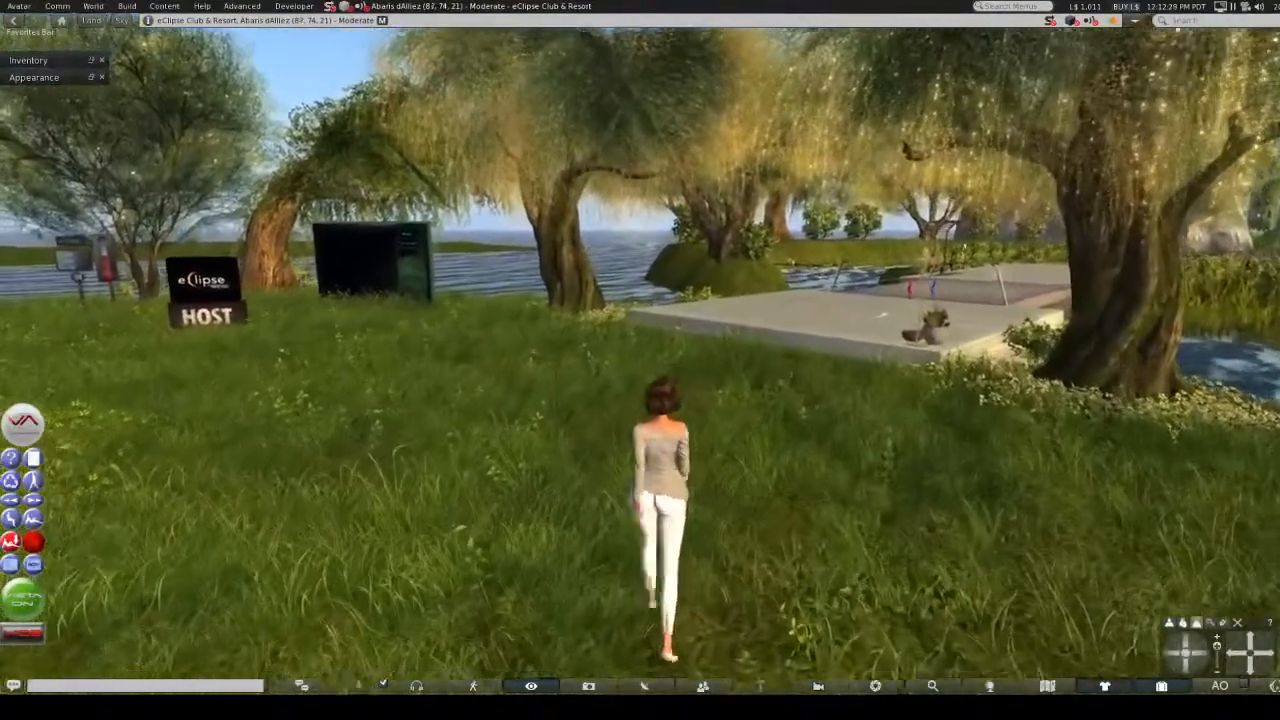
Walk forward past the concrete dance platform onto the sandy beach facing the lighthouse.
{"action": "key", "text": "W"}
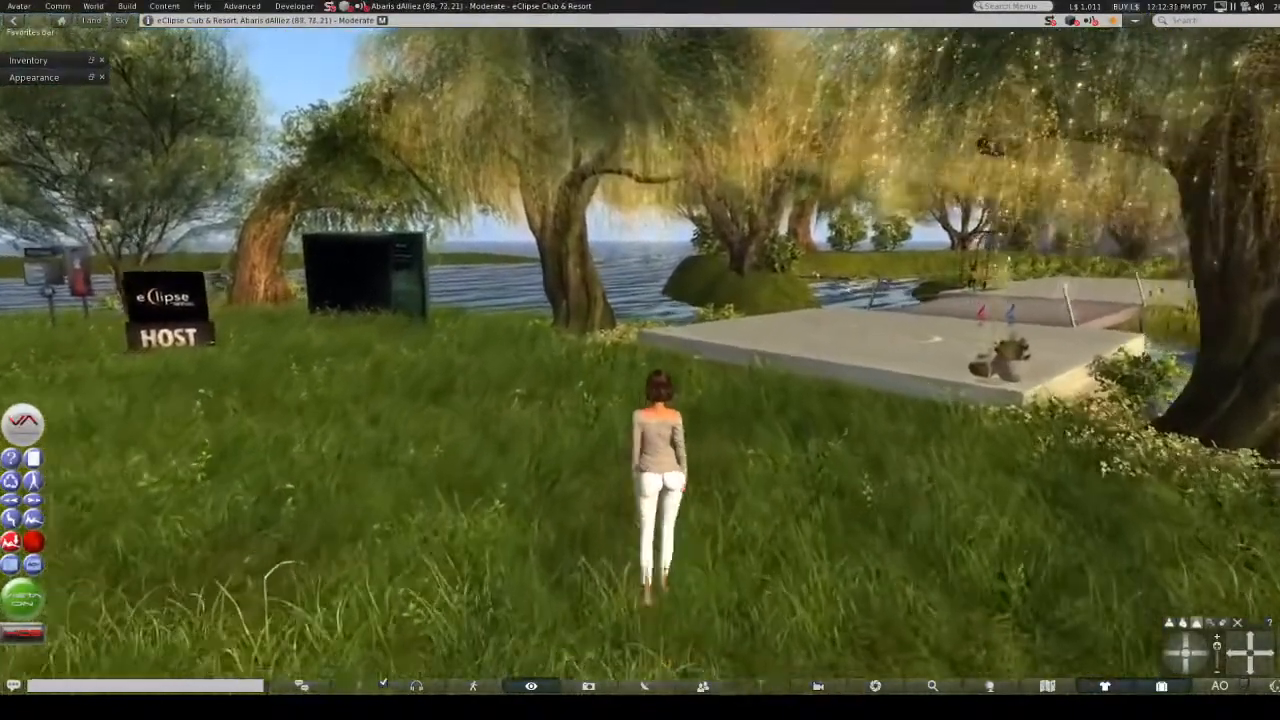
{"action": "key", "text": "W"}
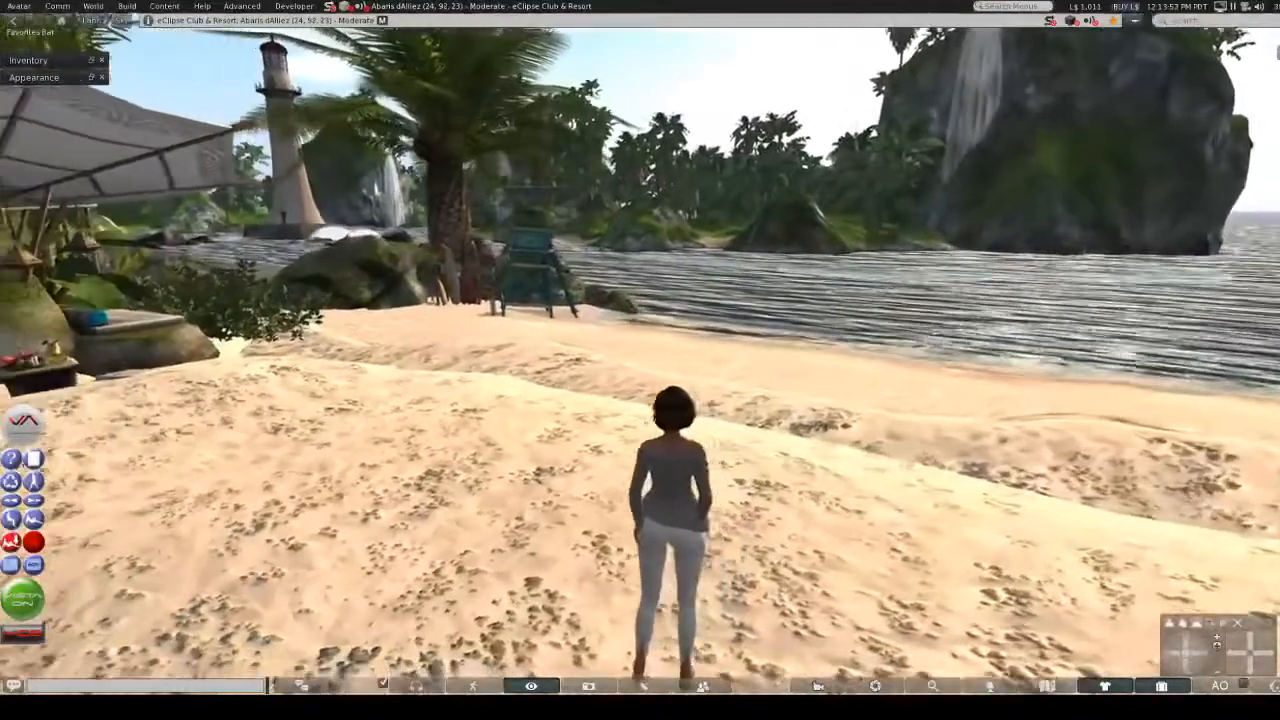
Walk along the shore toward the lifeguard chair and lighthouse.
{"action": "key", "text": "W"}
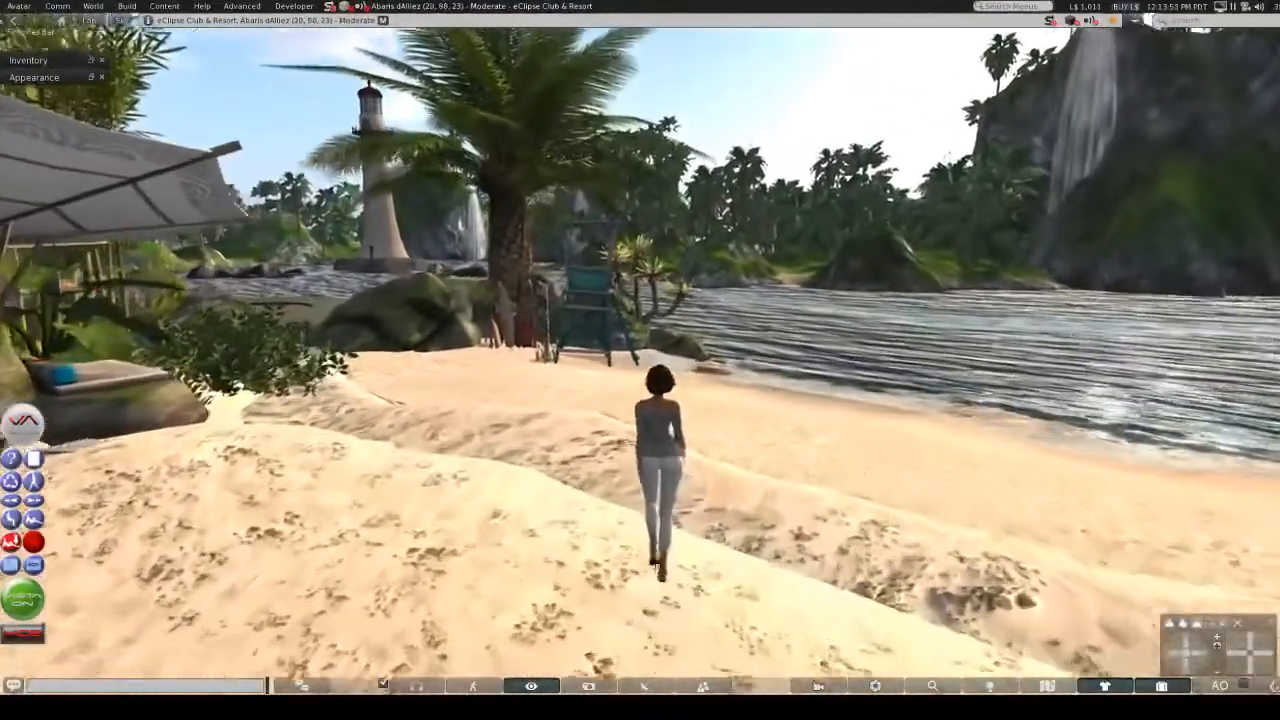